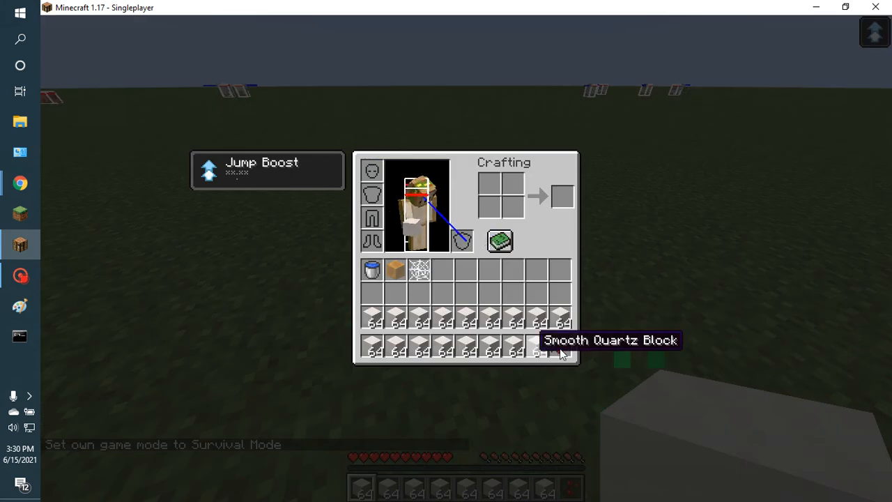
mouse_move(561, 349)
text(/effect give garlicbreadloaf1 minecraft:jump_boost 1000000 5)
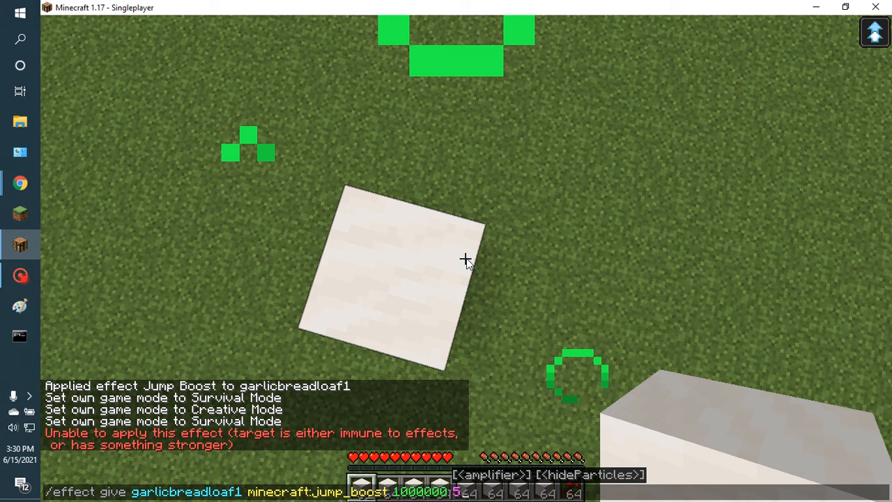
Pillar the smooth quartz tower skyward, then bring up the F3 debug screen
key(enter)
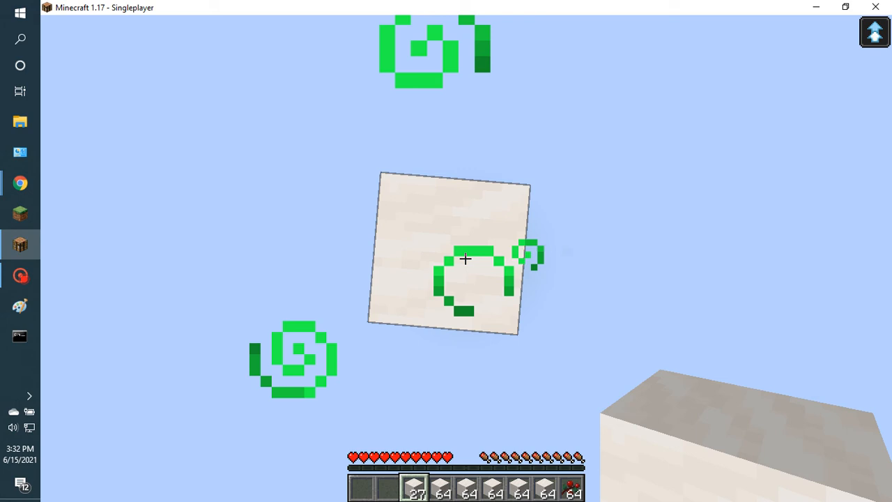
key(f3)
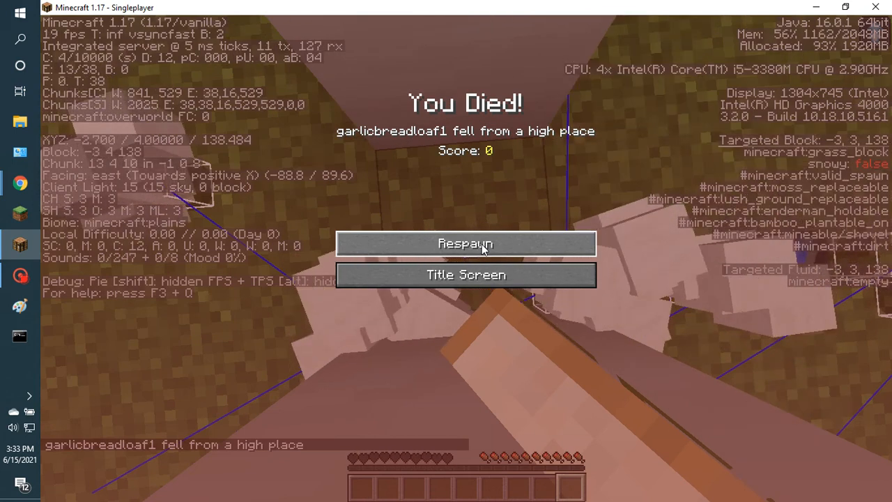
Respawn from the You Died! screen onto the grass beside the quartz pillars
click(464, 244)
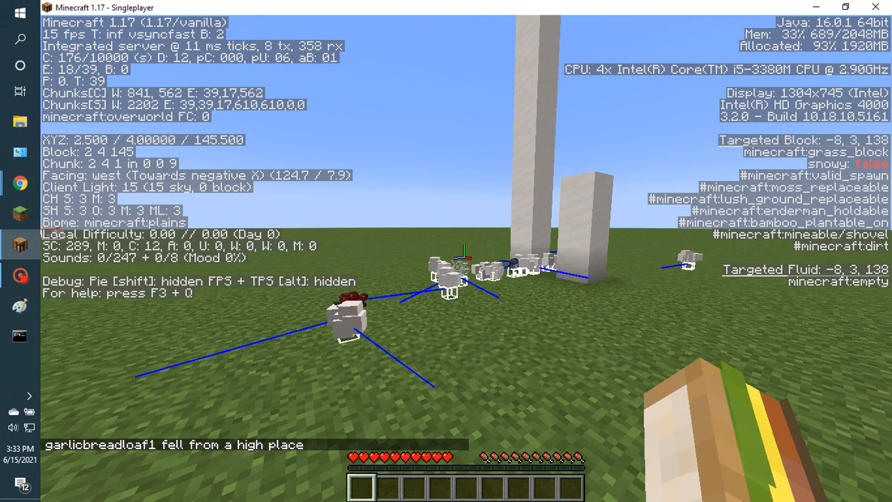